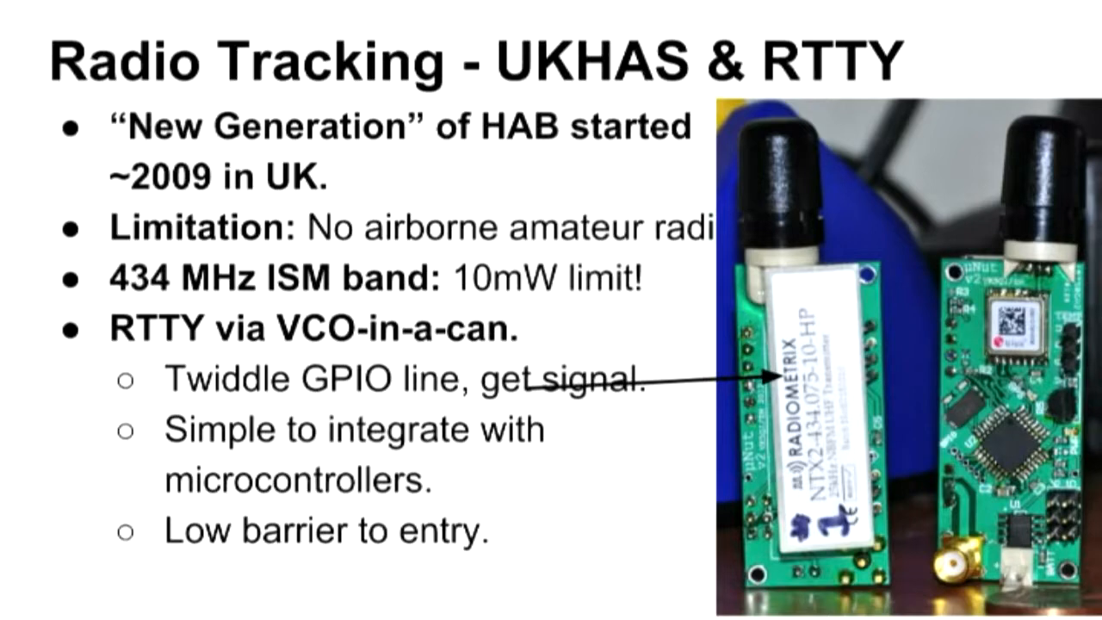
Advance to the 'Radio Tracking - Distributed Listeners' slide on receiving RTTY with fldigi and dl-fldigi.
key("Right")
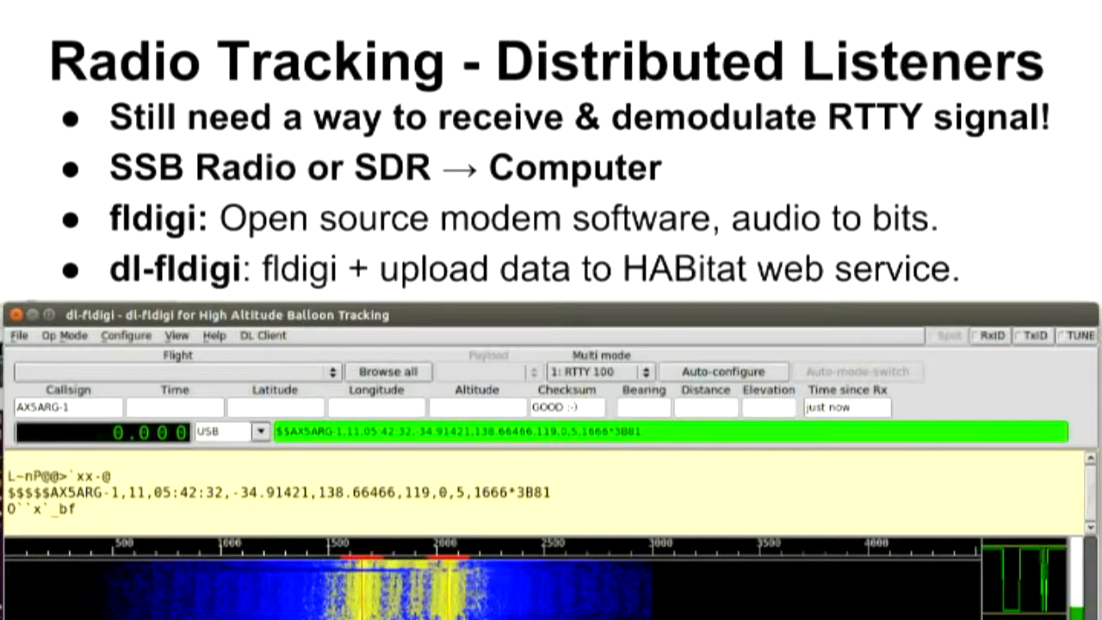